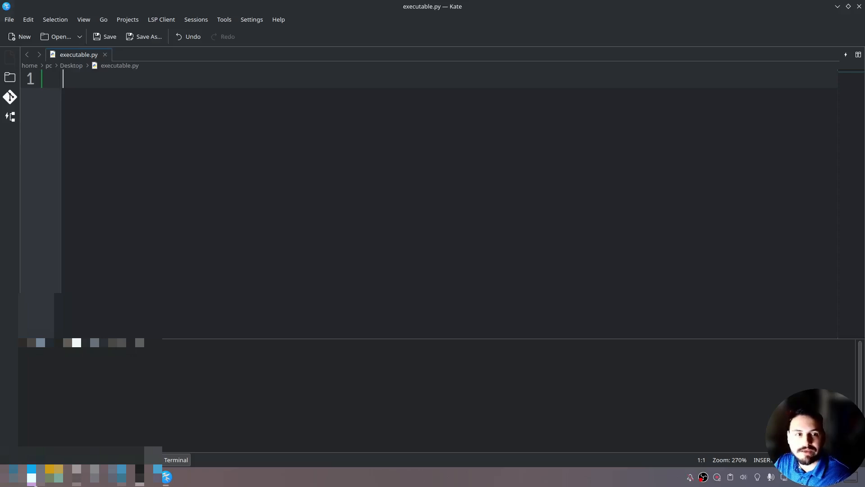
# Step: Write import tkinter as tk and window = tk.Tk() in executable.py
pyautogui.write('import t')
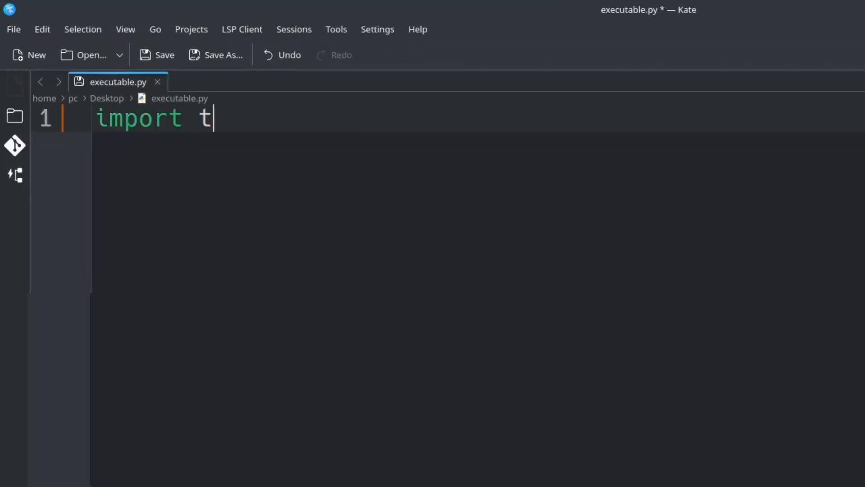
pyautogui.write('kinter')
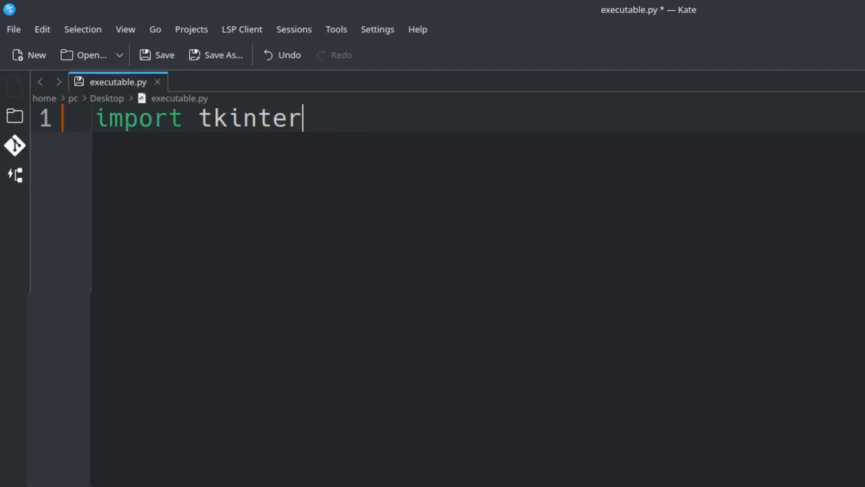
pyautogui.write('as tk')
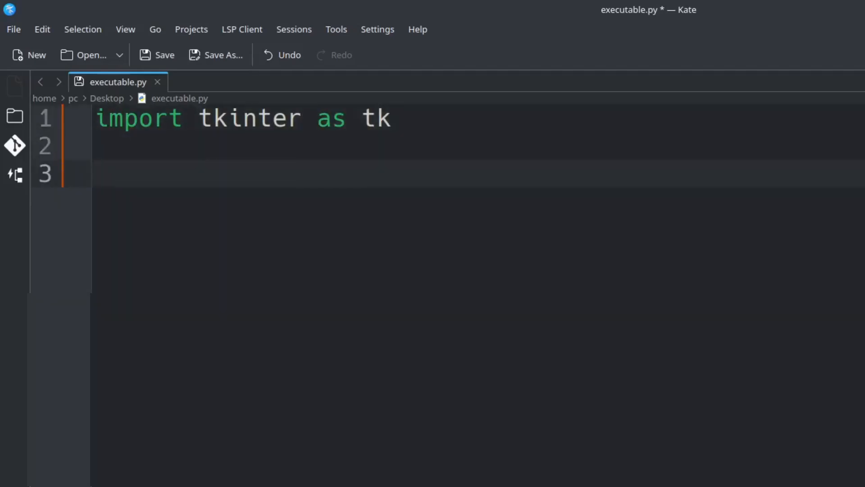
pyautogui.write('window =')
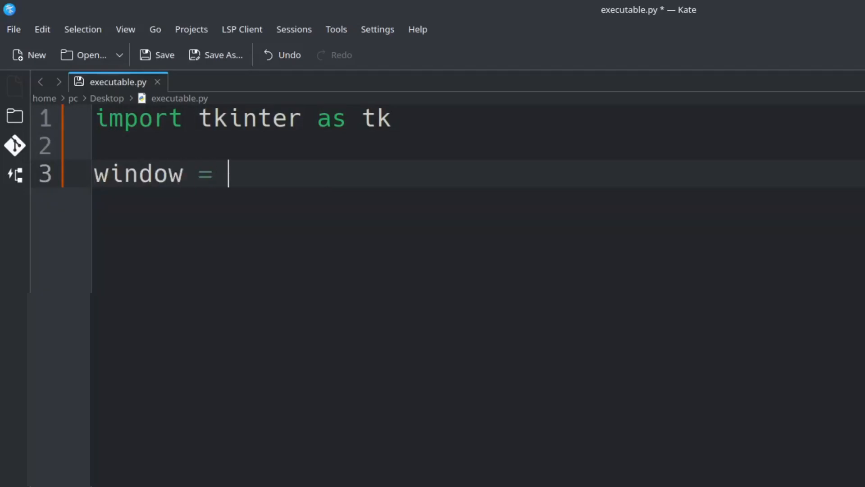
pyautogui.write('tk.')
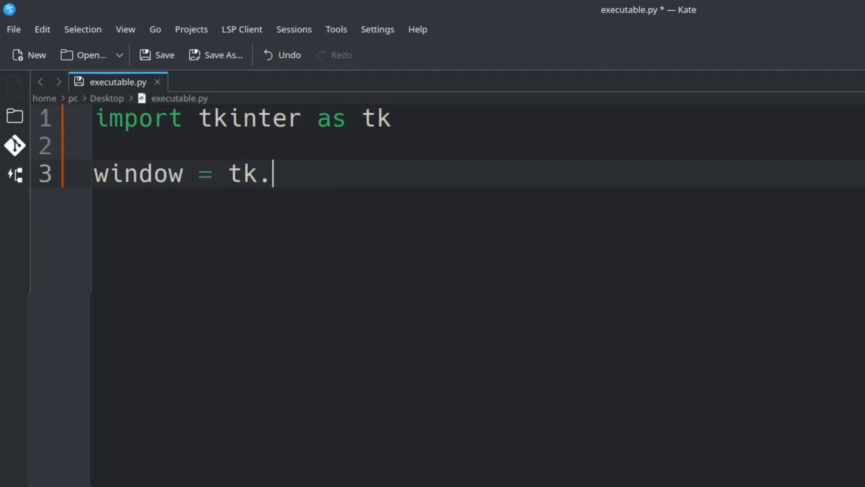
pyautogui.write('Tk()')
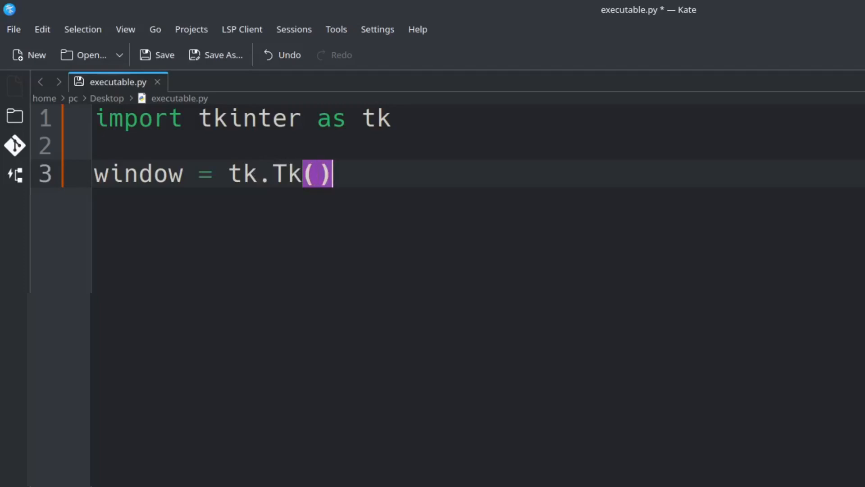
# Step: Add window.mainloop() on a new line to start the window's event loop
pyautogui.press('Return')
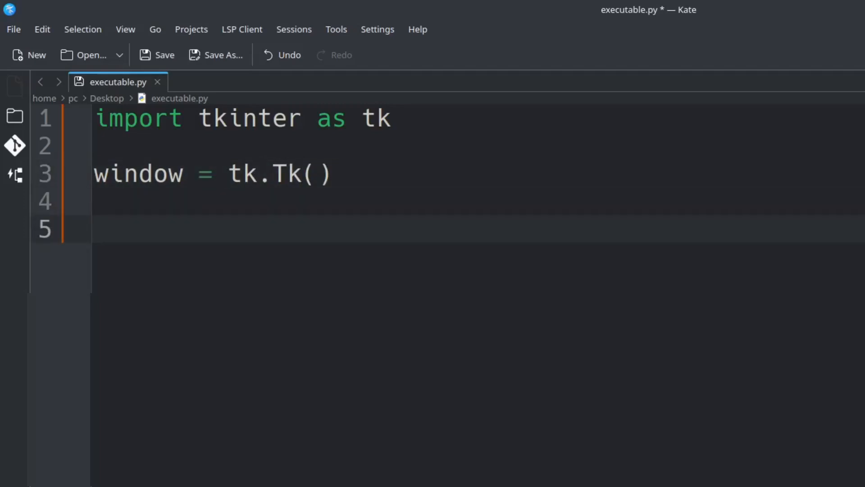
pyautogui.write('window.ma')
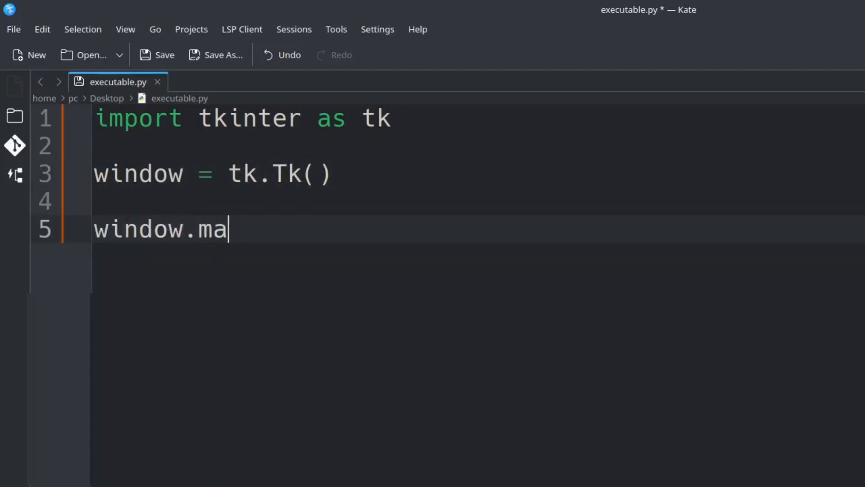
pyautogui.write('inloop()')
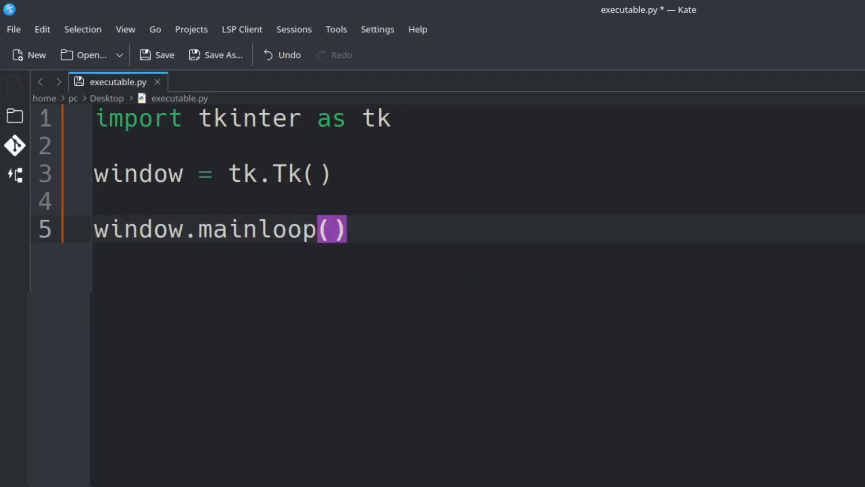
# Step: Run python executable.py in the built-in terminal so an empty tk window appears
pyautogui.click(256, 446)
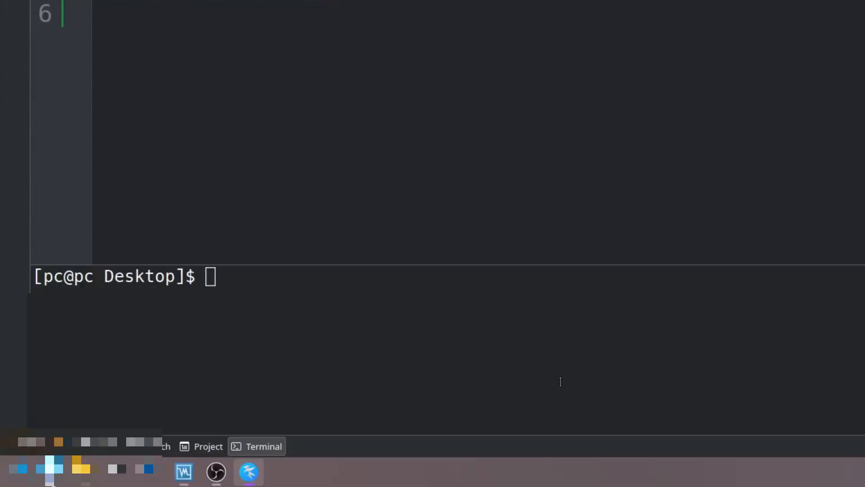
pyautogui.write('pyth')
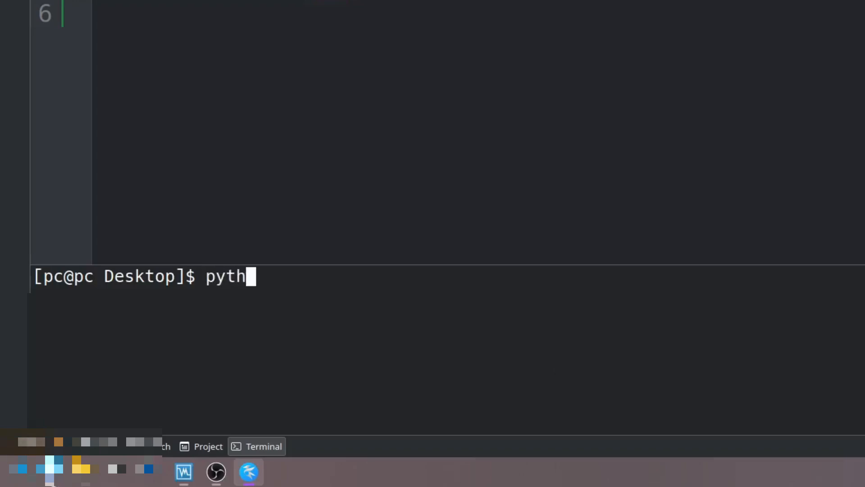
pyautogui.press('Return')
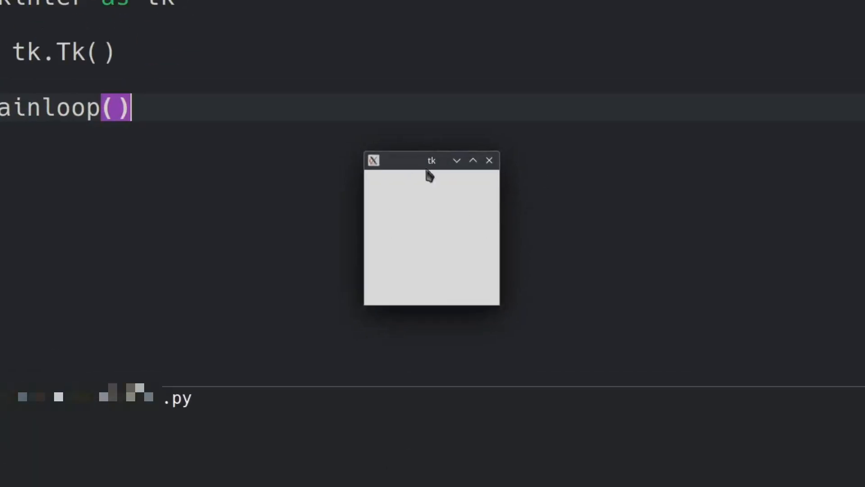
pyautogui.moveTo(429, 262)
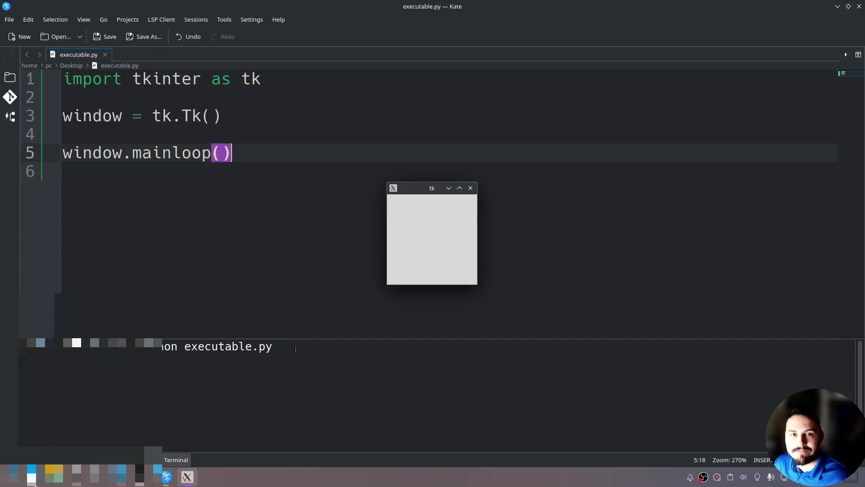
pyautogui.moveTo(470, 188)
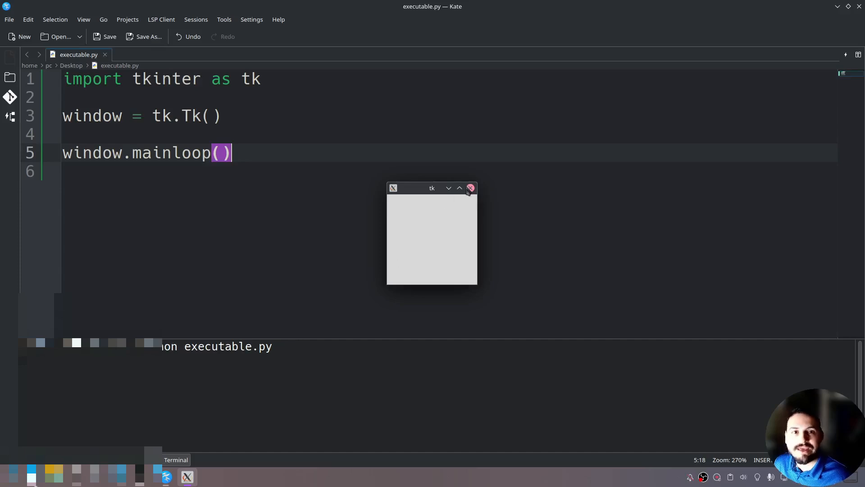
# Step: Close the tk window and enter python -m venv exe in the terminal
pyautogui.click(470, 188)
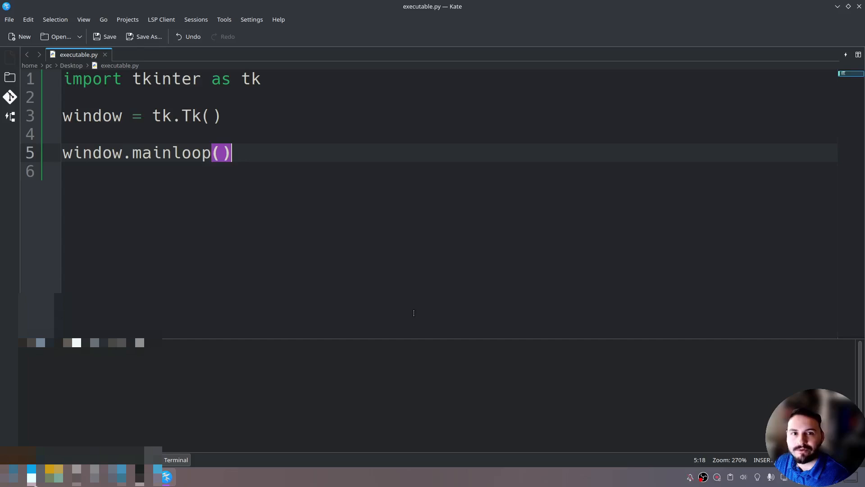
pyautogui.click(176, 459)
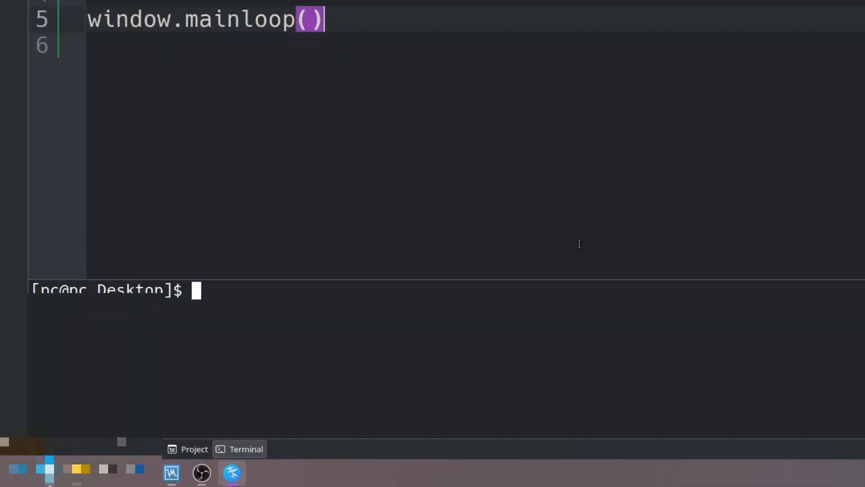
pyautogui.write('python -')
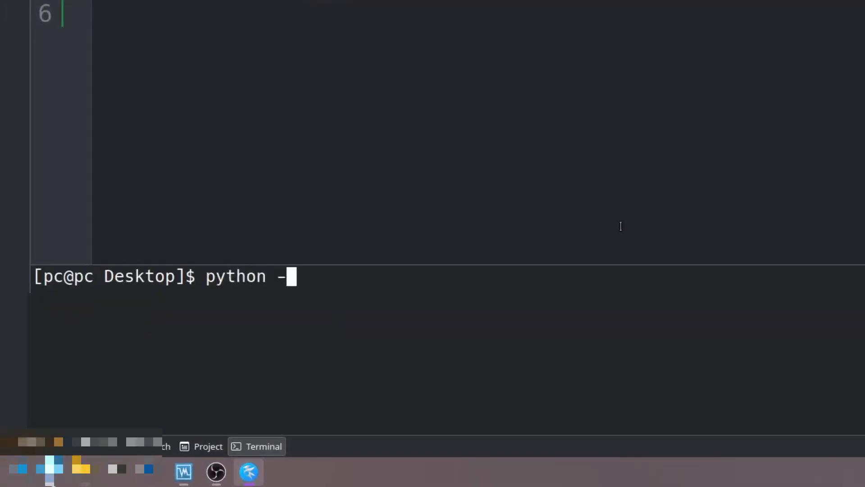
pyautogui.write('m ve')
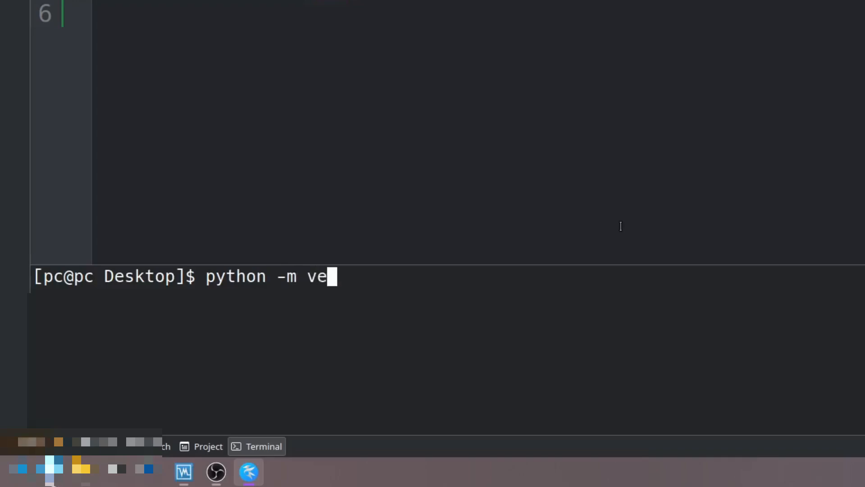
pyautogui.write('nv')
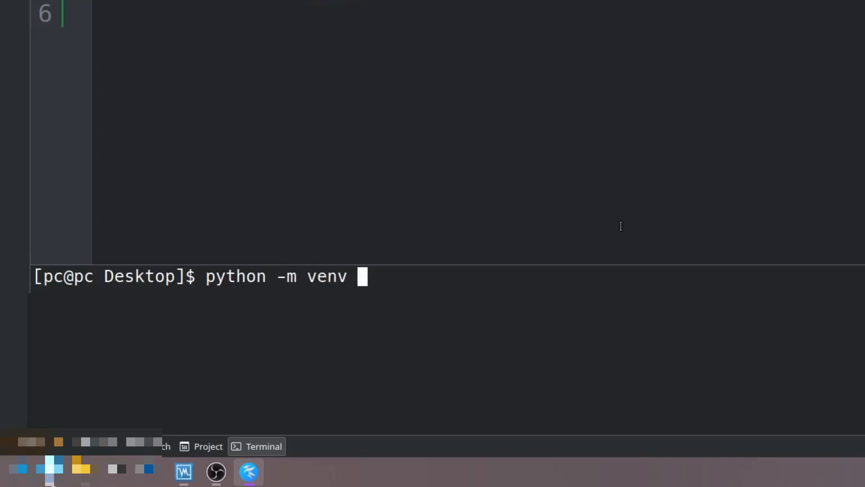
pyautogui.write('exe')
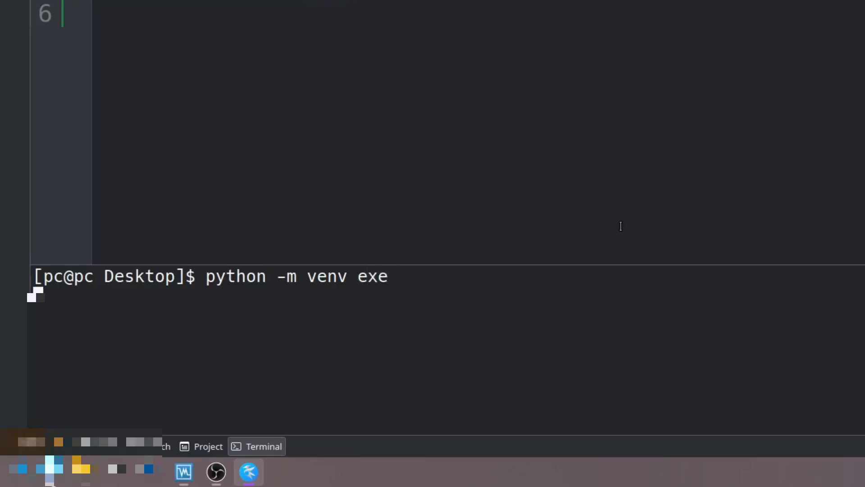
# Step: Create the exe virtual environment, abandoning a mistyped ./exe/lib/script activation path
pyautogui.press('Return')
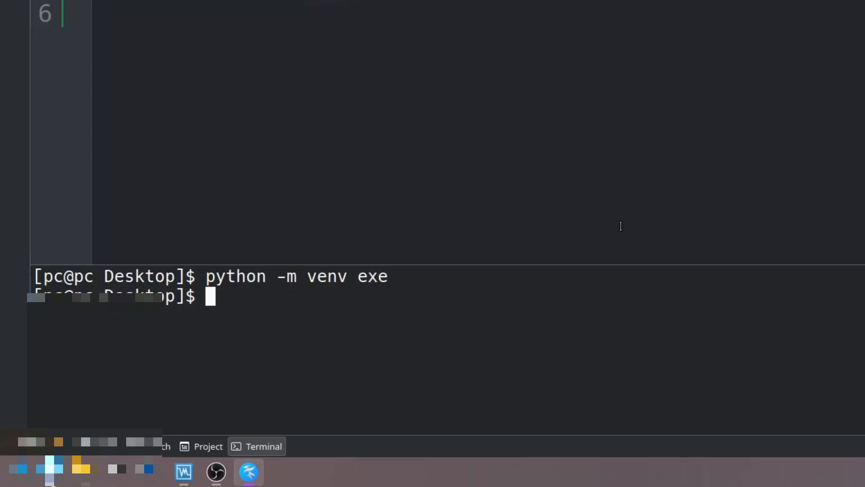
pyautogui.write('./ex')
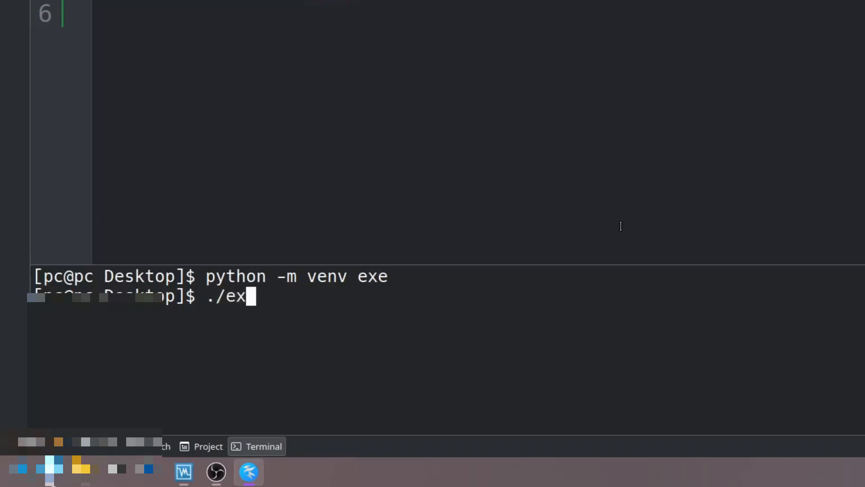
pyautogui.write('e')
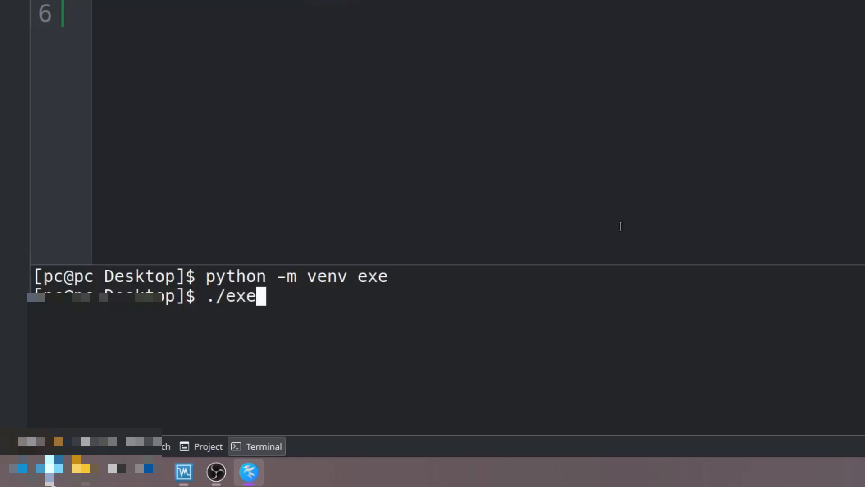
pyautogui.write('/')
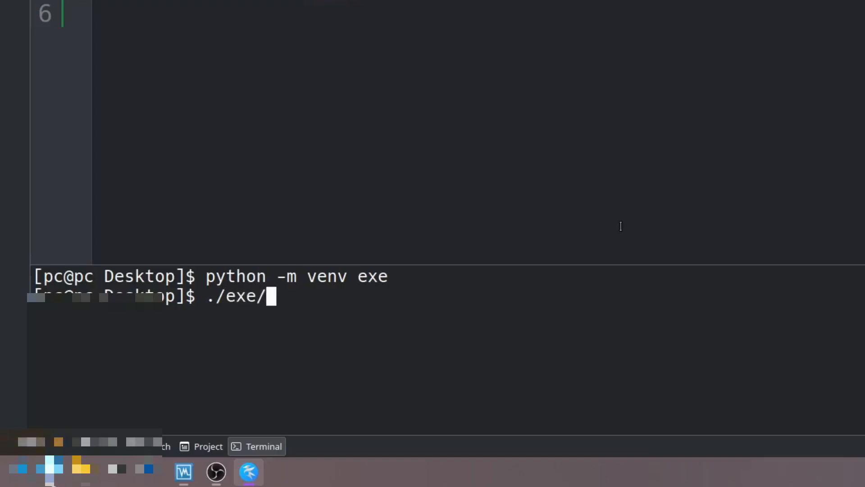
pyautogui.write('lib/')
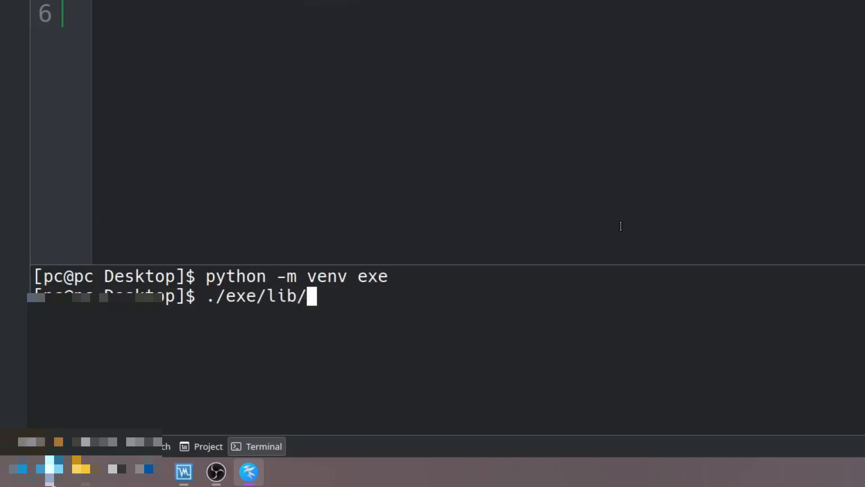
pyautogui.write('script/')
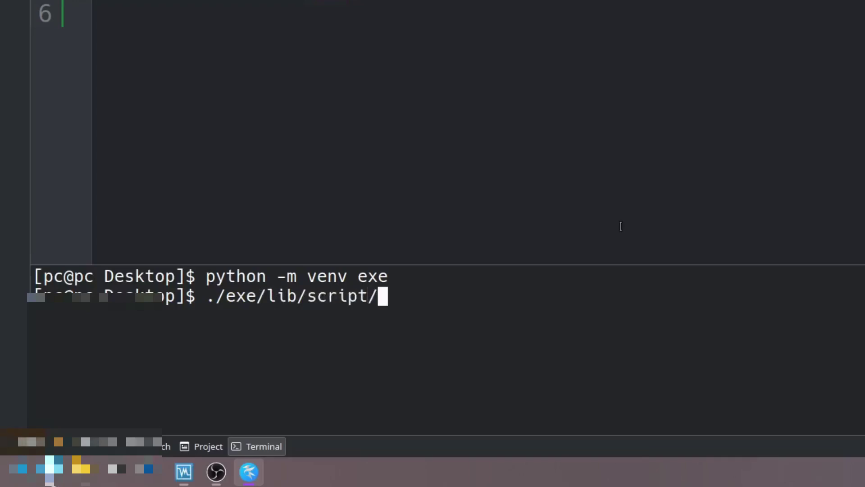
pyautogui.write('ac')
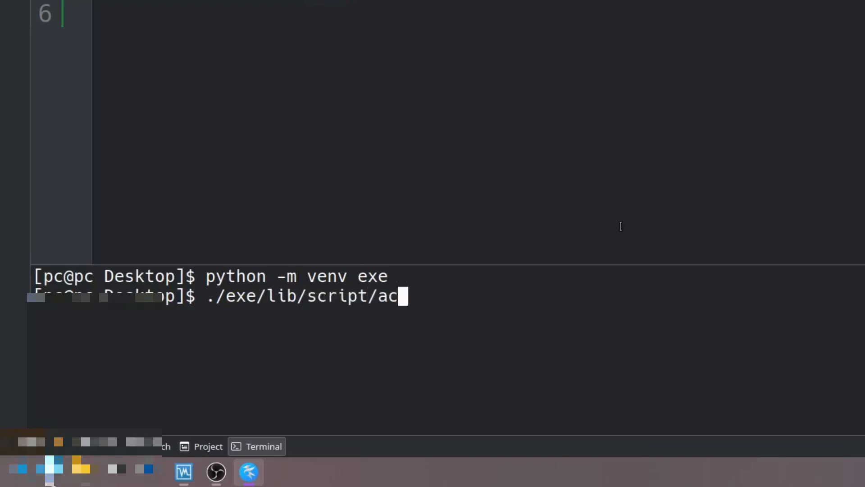
pyautogui.press('ctrl+c')
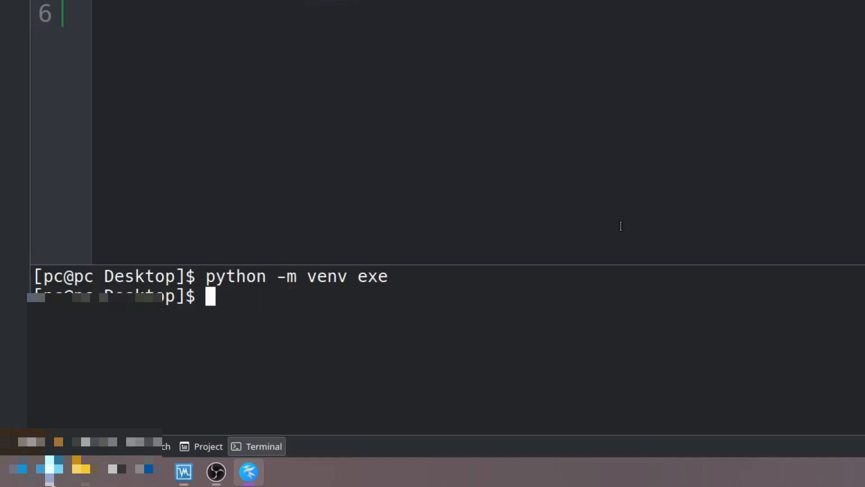
# Step: Activate the environment with source exe/bin/activate so the prompt shows (exe)
pyautogui.write('source e')
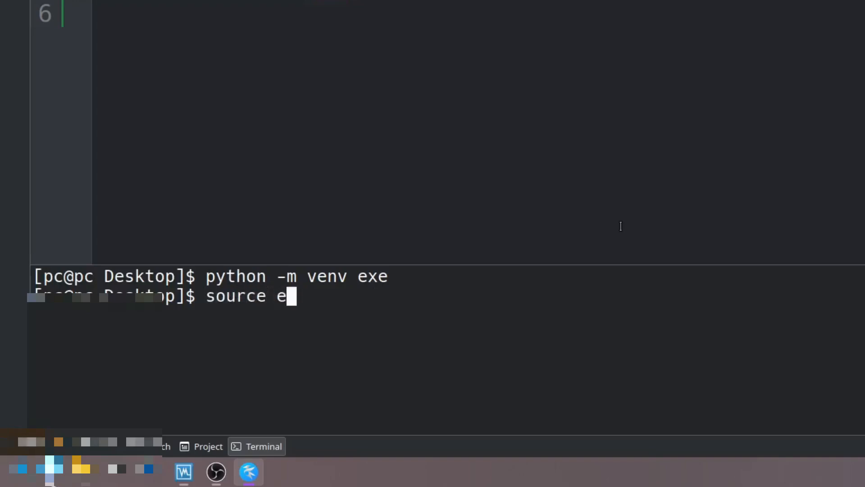
pyautogui.write('xe/bin')
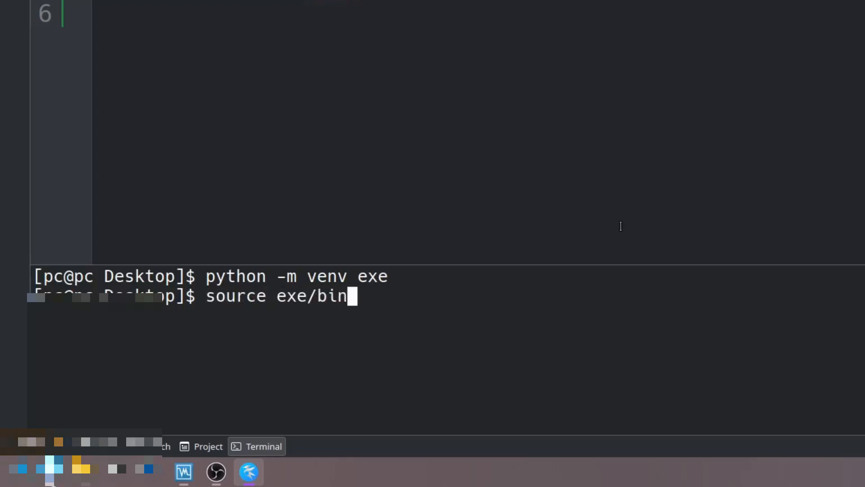
pyautogui.write('/activate')
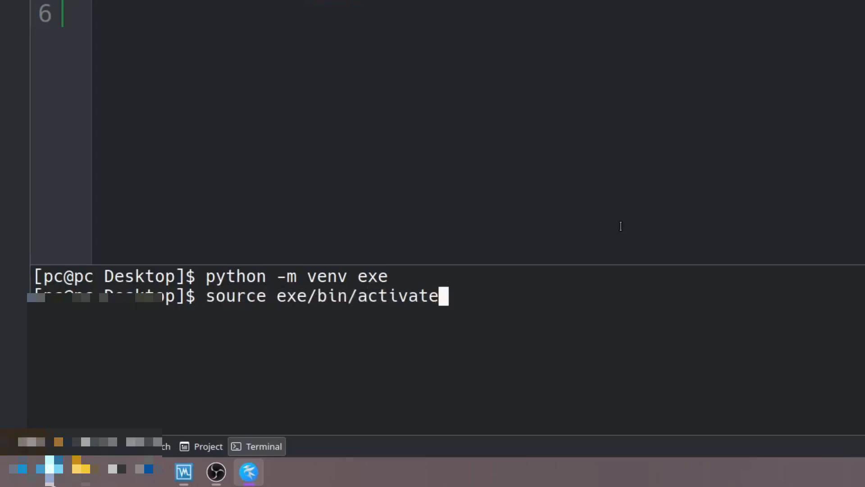
pyautogui.press('Return')
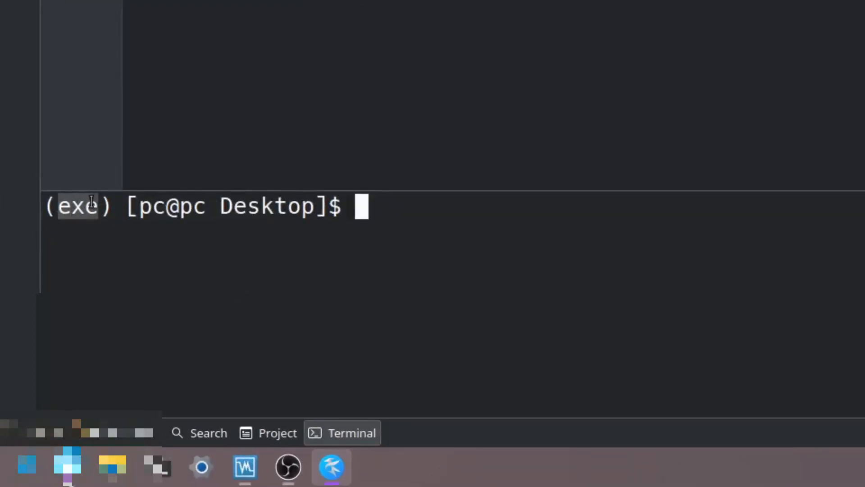
pyautogui.moveTo(386, 211)
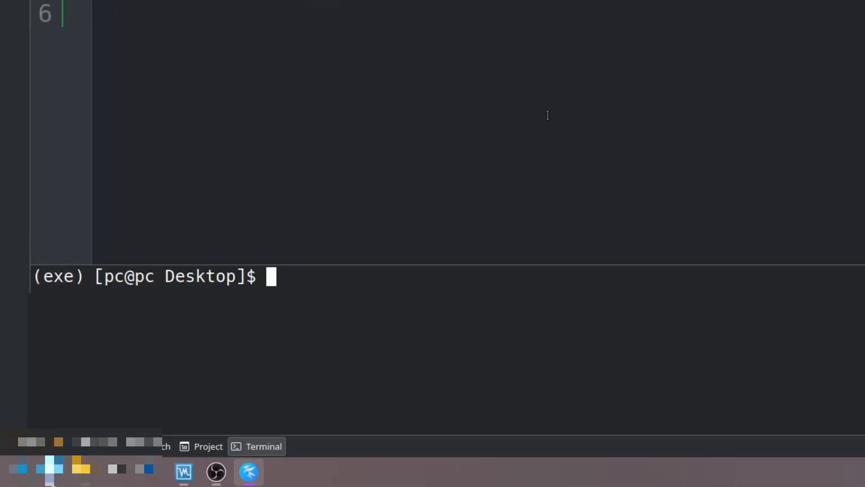
# Step: Run pip install pyinstaller in the active exe environment
pyautogui.write('pip install')
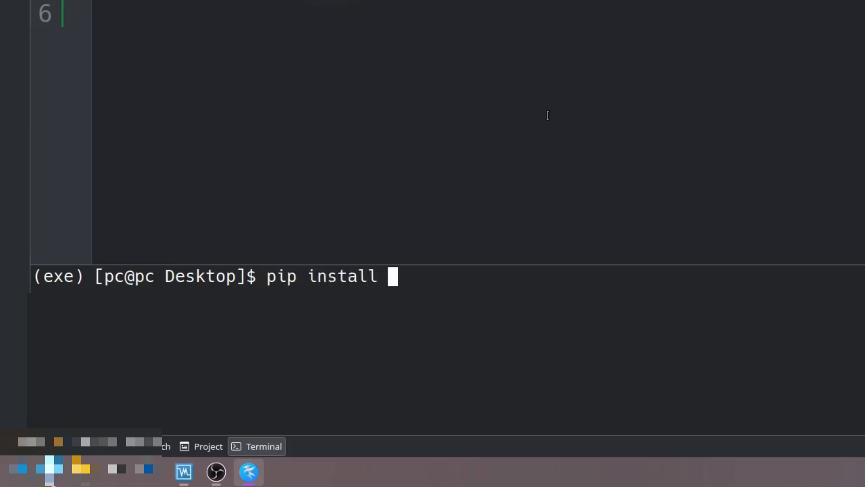
pyautogui.write('pyinstaller')
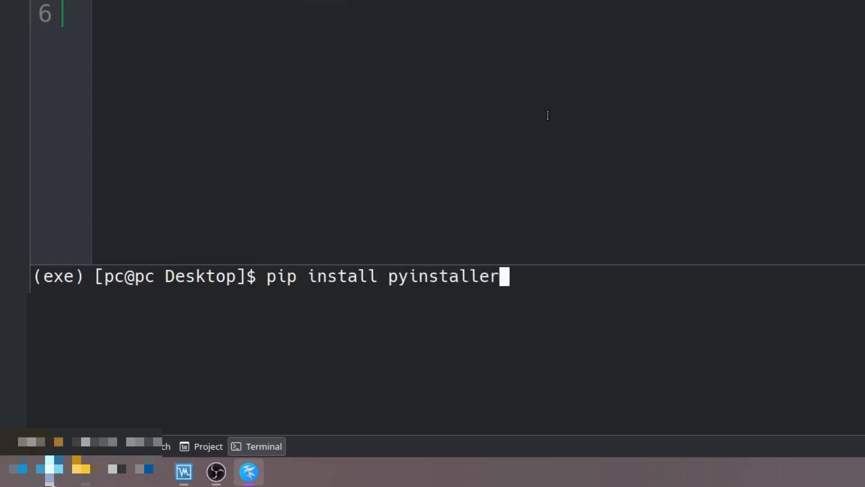
pyautogui.press('Return')
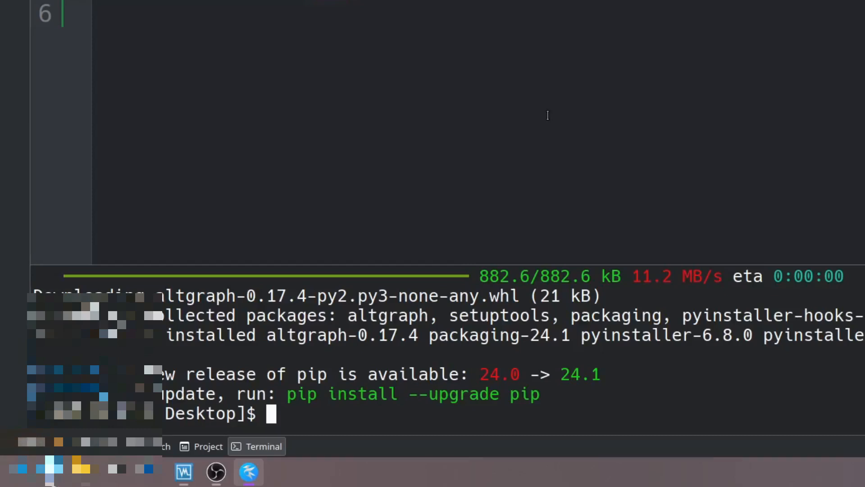
# Step: Run pyinstaller --windowed executable.py to produce build, dist and executable.spec
pyautogui.write('p')
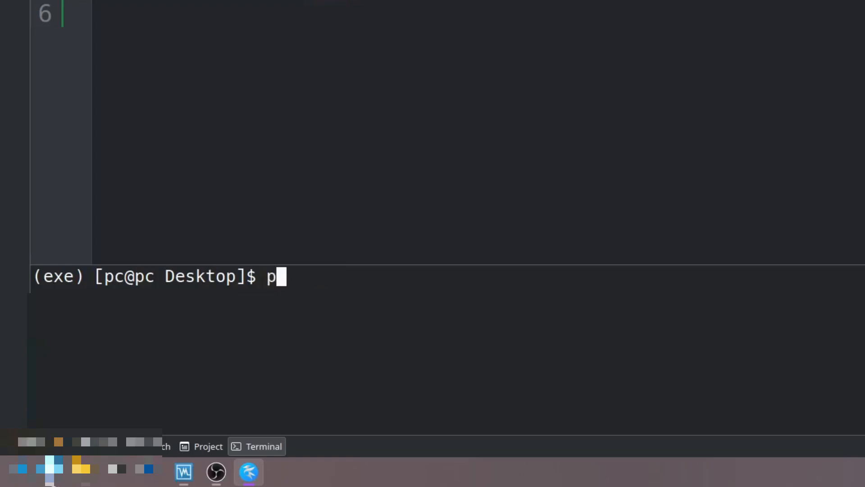
pyautogui.write('yinstaller -')
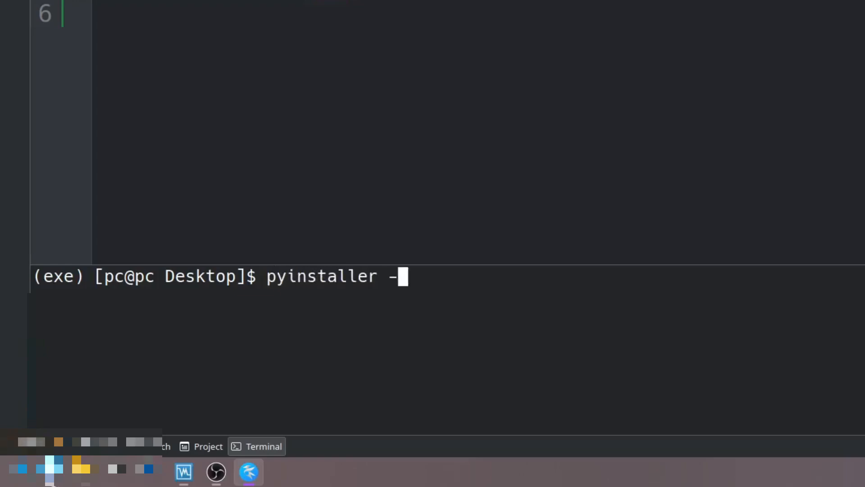
pyautogui.write('-windowed')
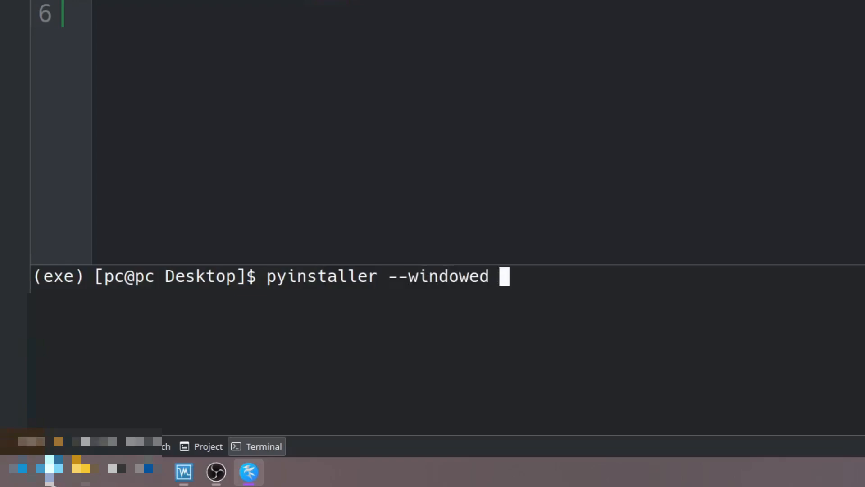
pyautogui.write('executable.py')
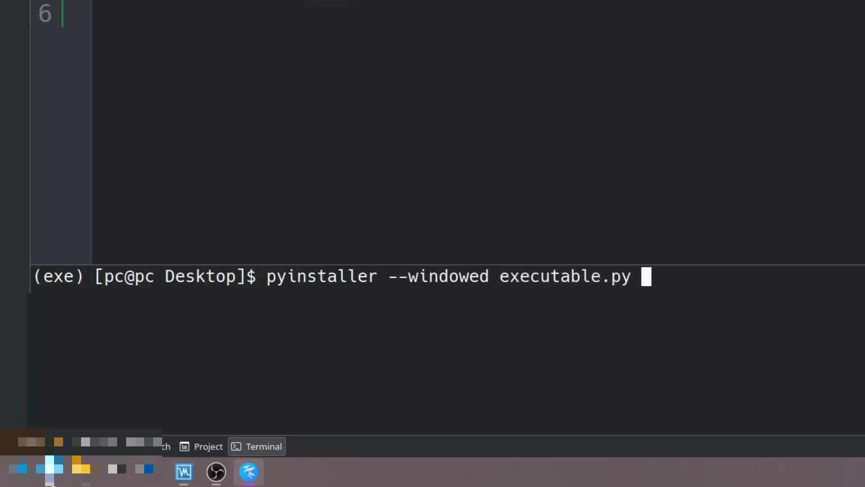
pyautogui.press('Return')
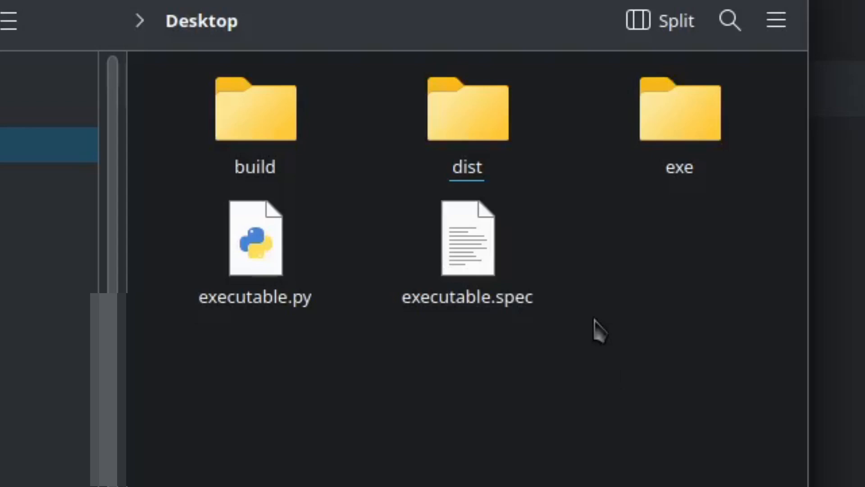
pyautogui.moveTo(440, 174)
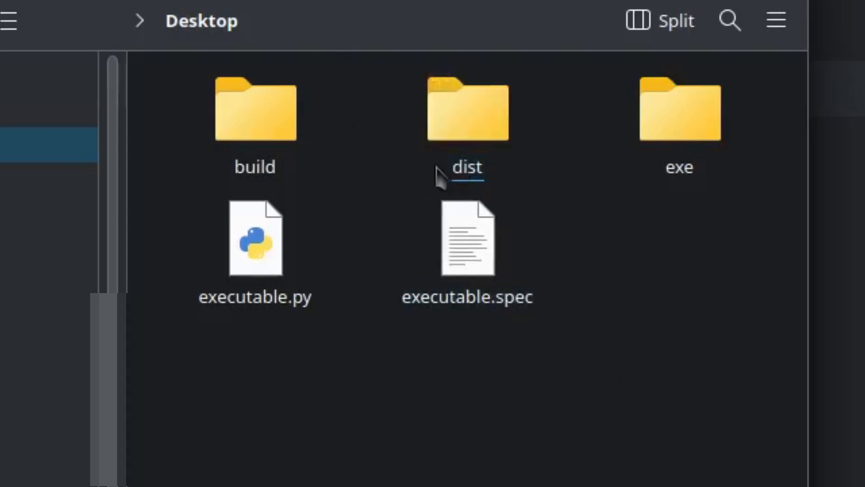
# Step: Navigate into dist/executable on the Desktop and select the built executable beside _internal
pyautogui.click(467, 238)
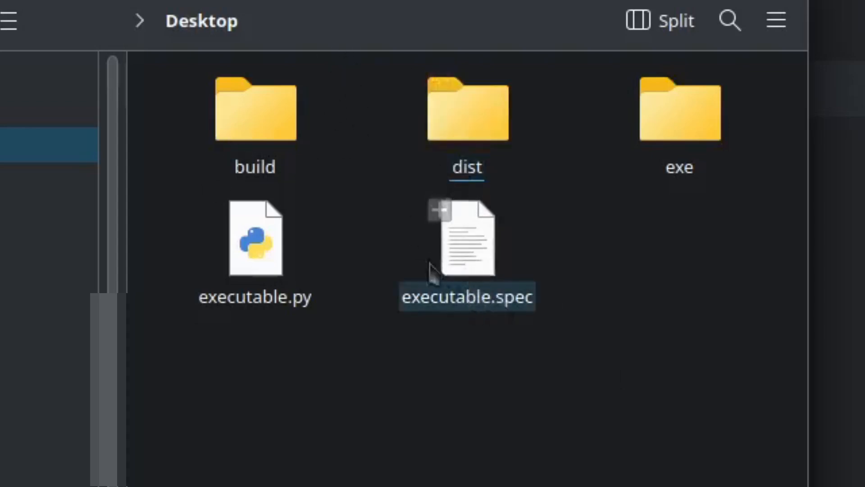
pyautogui.click(254, 109)
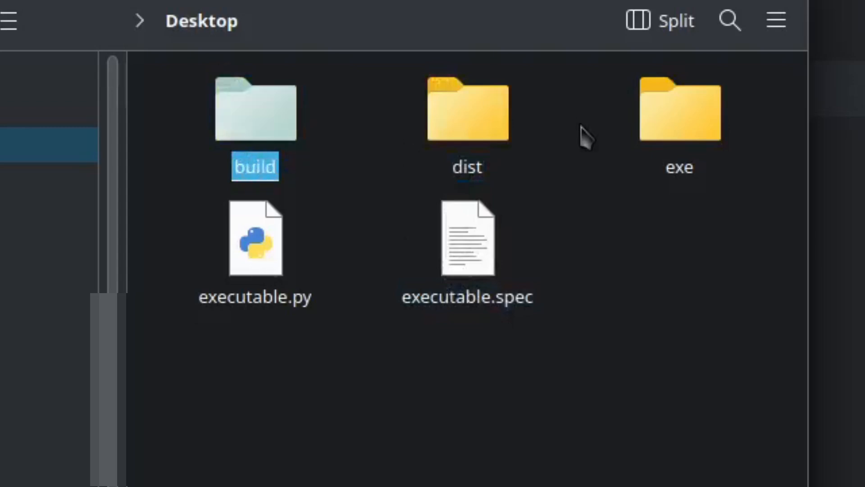
pyautogui.click(466, 110)
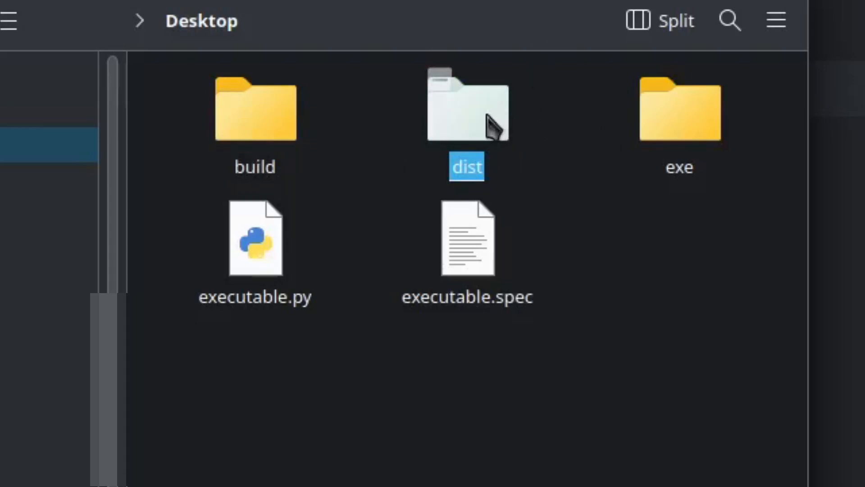
pyautogui.doubleClick(467, 109)
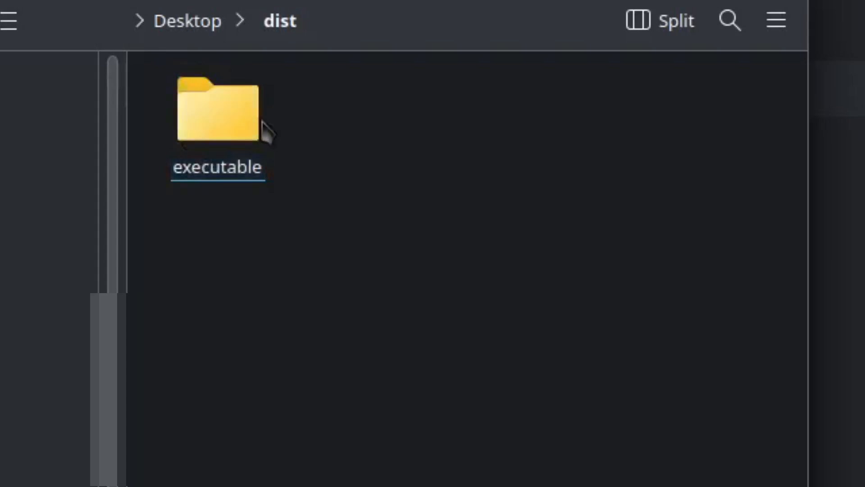
pyautogui.doubleClick(217, 110)
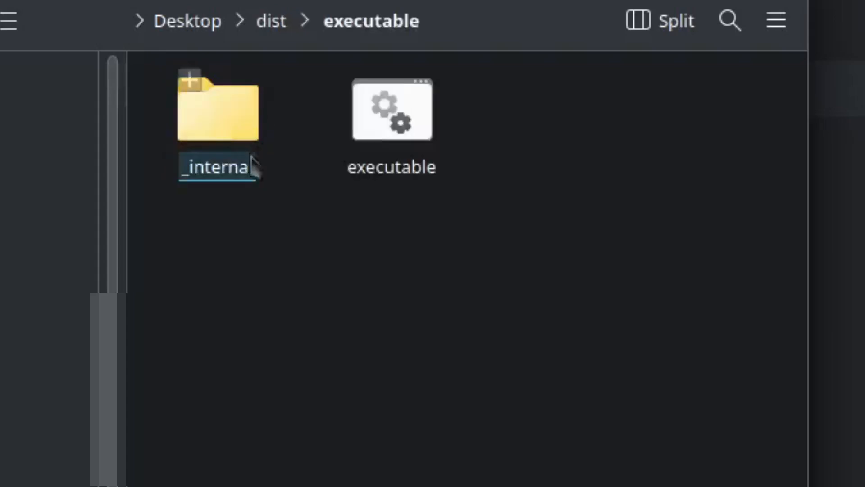
pyautogui.click(391, 109)
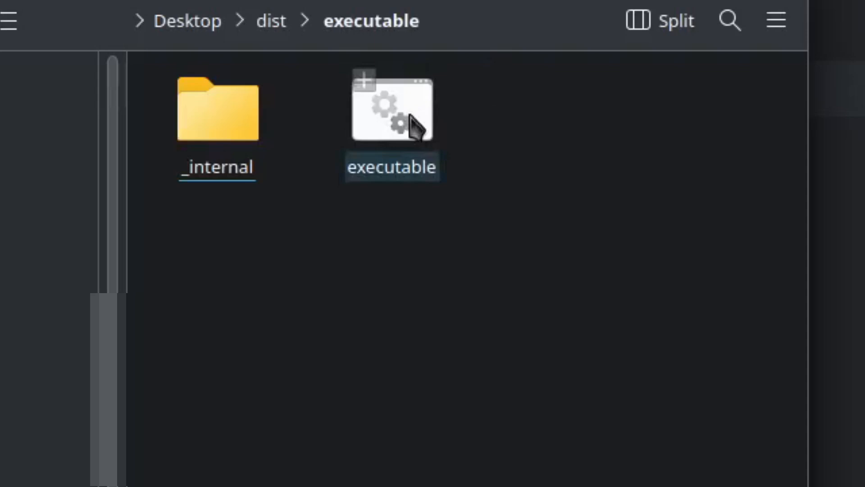
pyautogui.rightClick(392, 108)
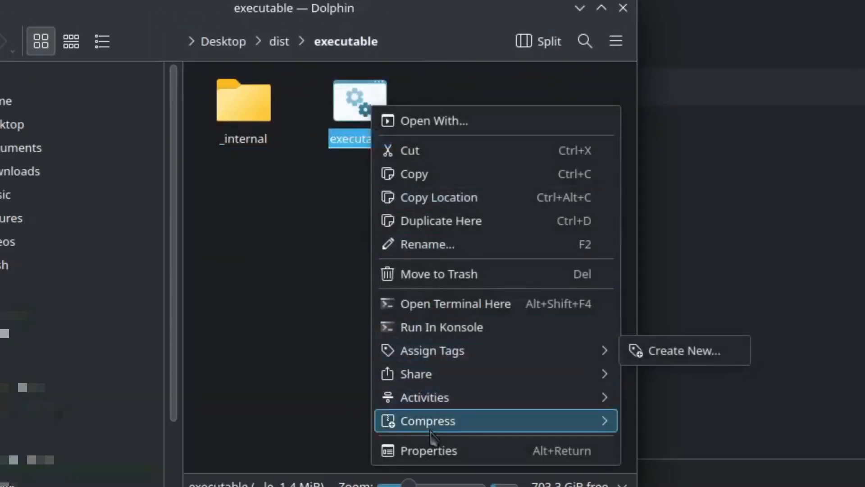
pyautogui.click(429, 450)
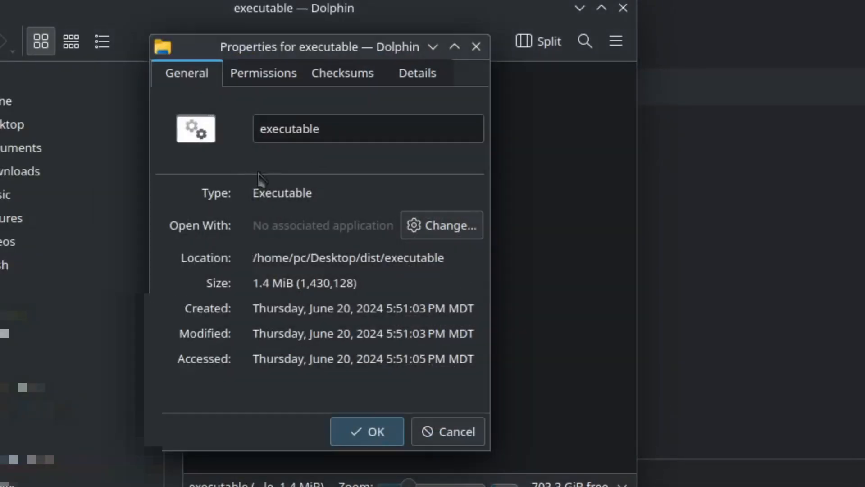
pyautogui.moveTo(336, 336)
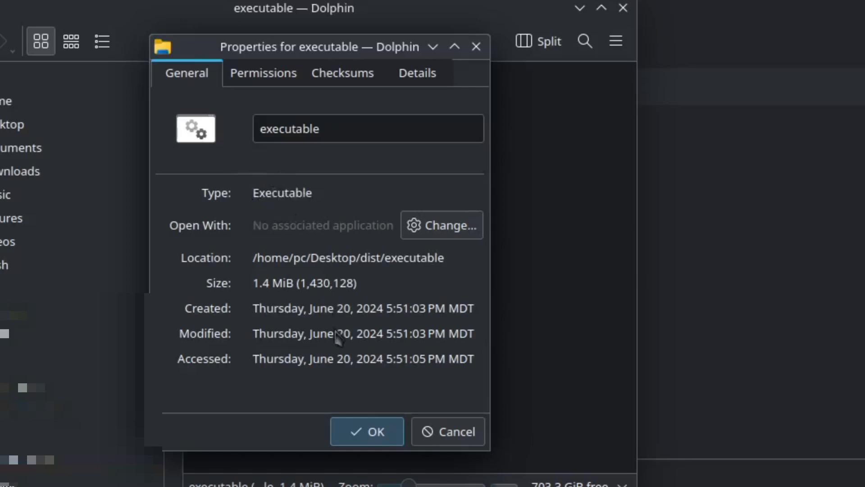
pyautogui.click(366, 430)
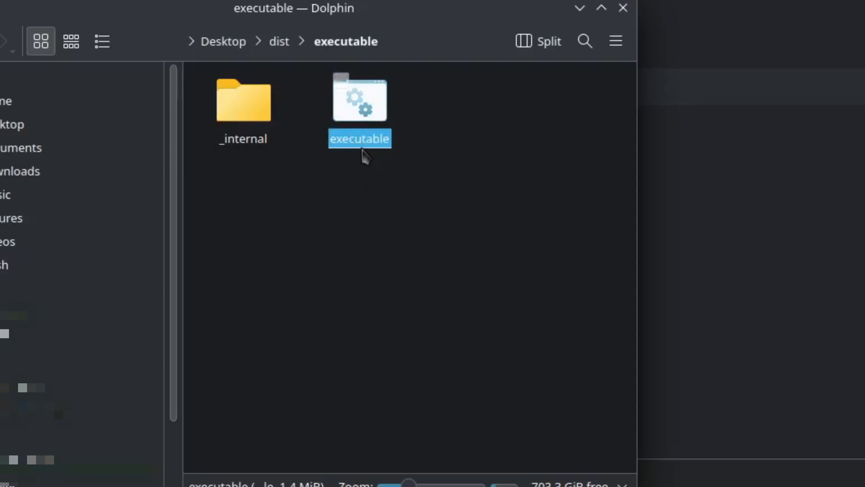
# Step: Launch the built executable from Dolphin so its empty tk window opens
pyautogui.click(361, 195)
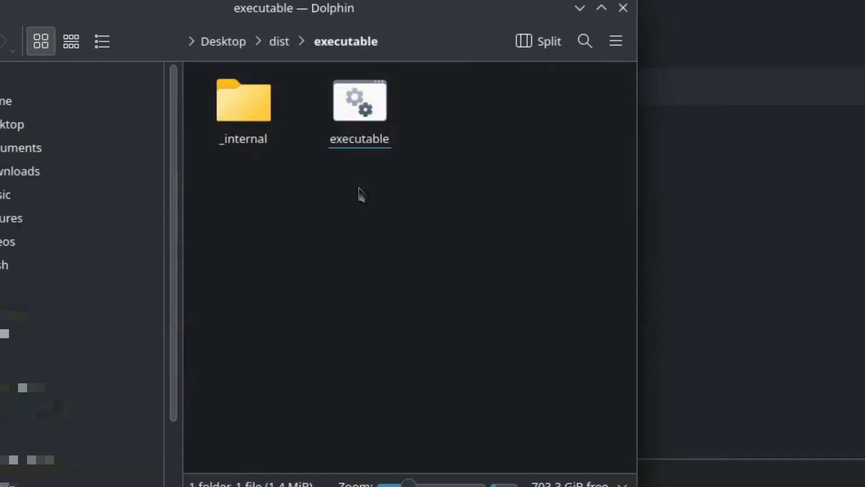
pyautogui.doubleClick(360, 100)
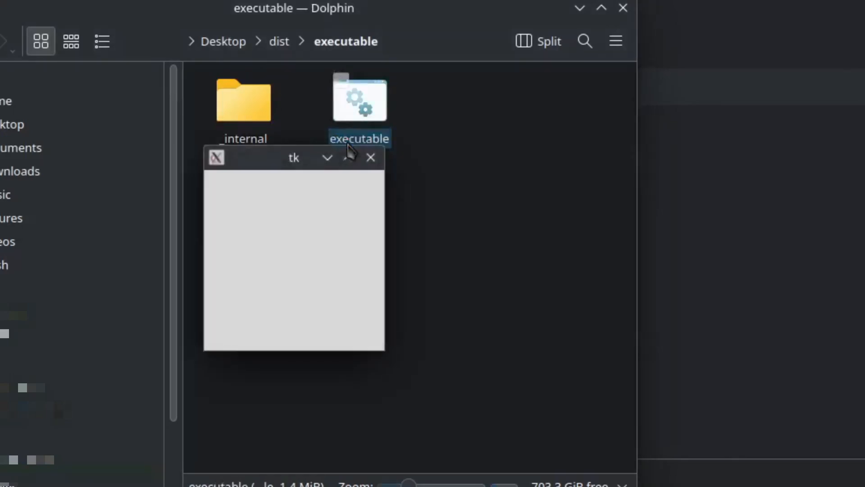